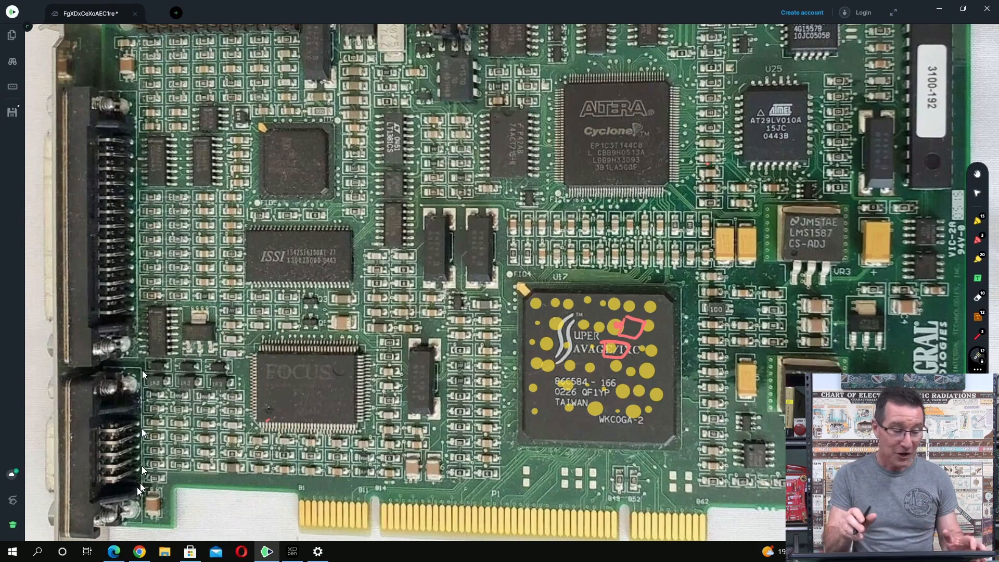
pyautogui.scroll(-3)
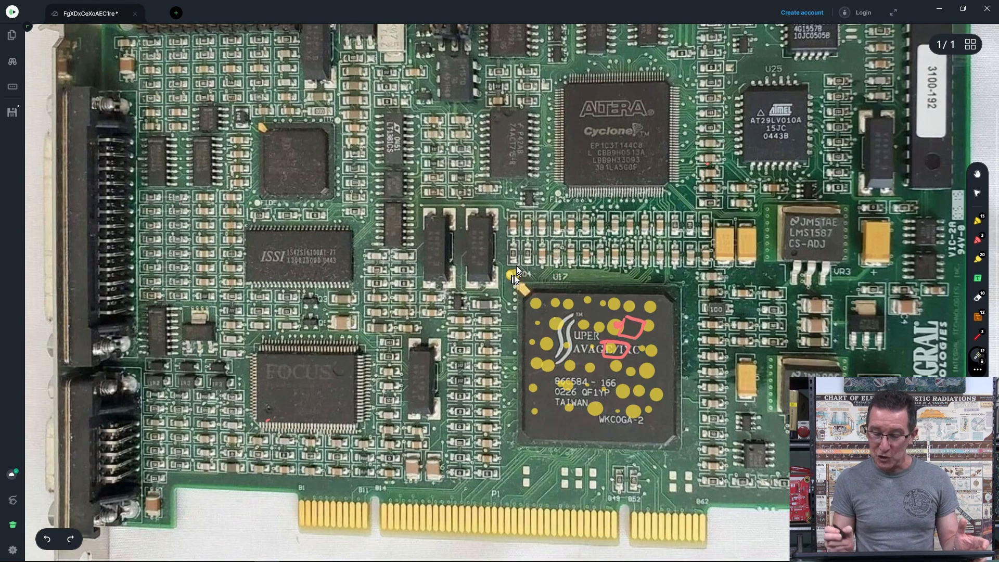
pyautogui.moveTo(510, 280)
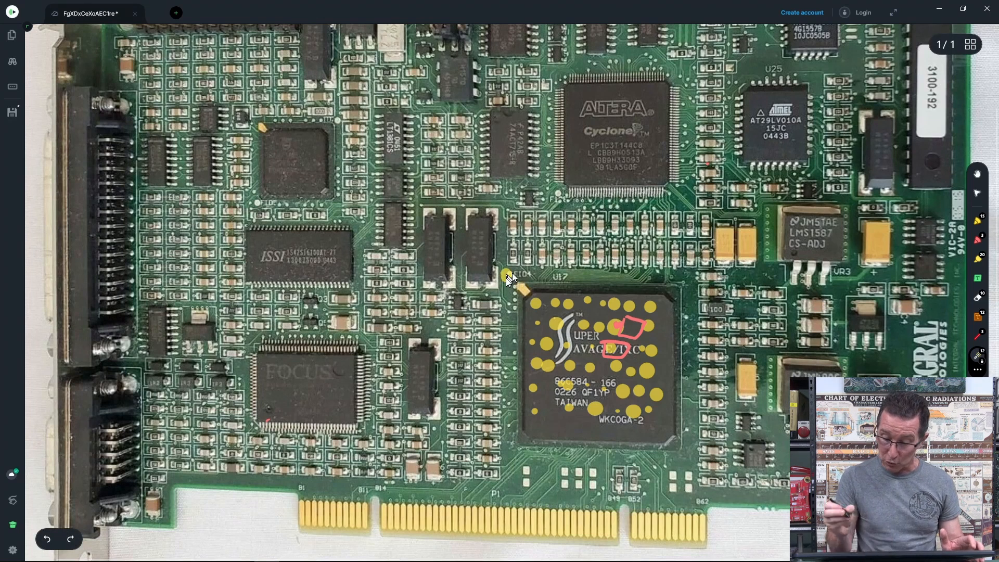
pyautogui.moveTo(768, 497)
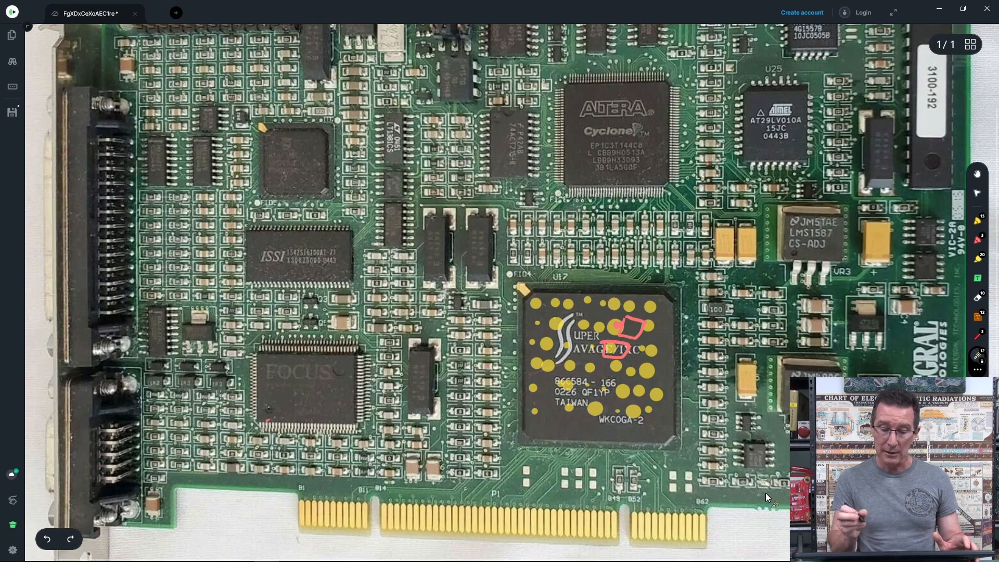
pyautogui.moveTo(503, 283)
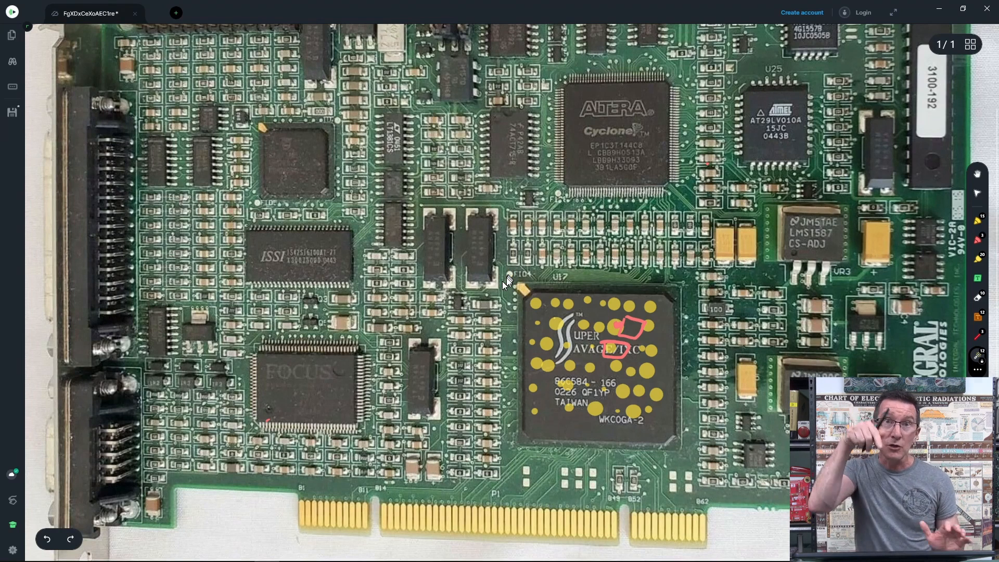